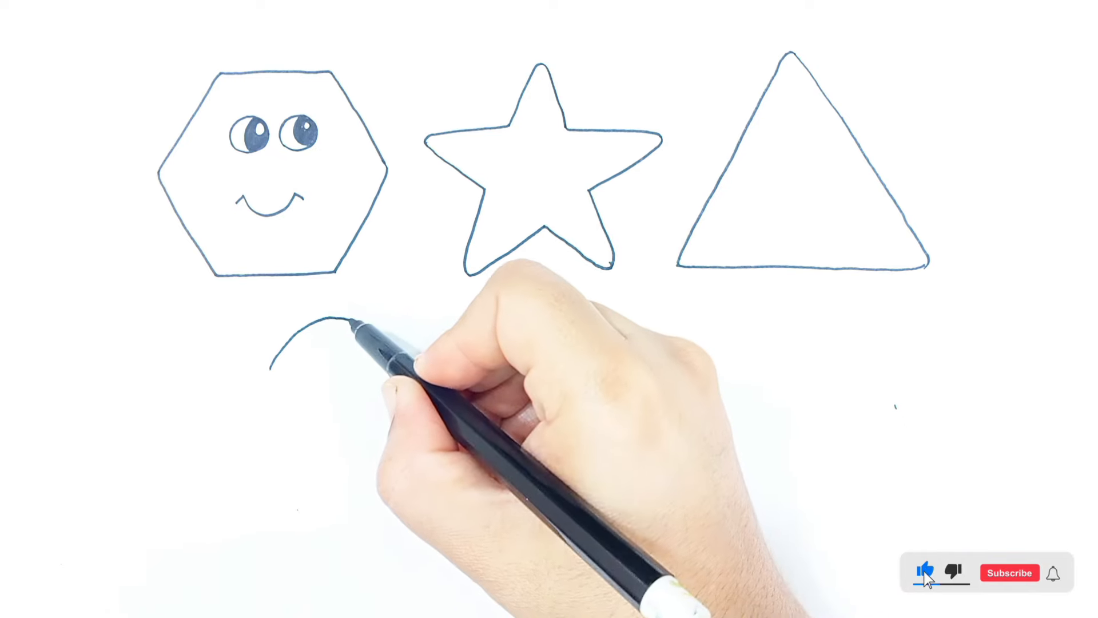
left_click(1009, 572)
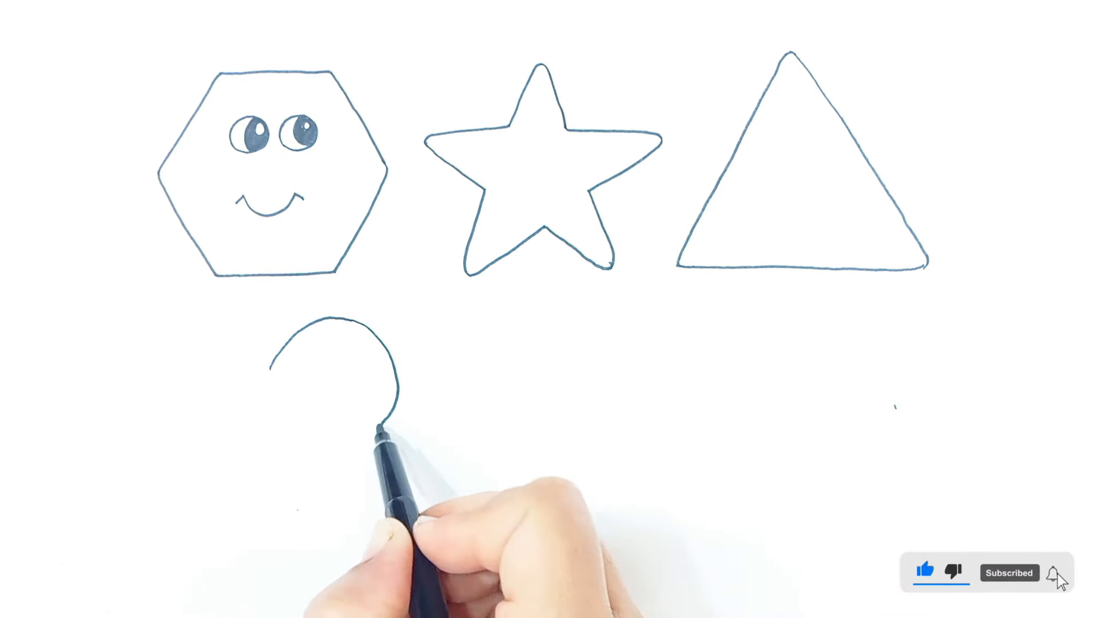